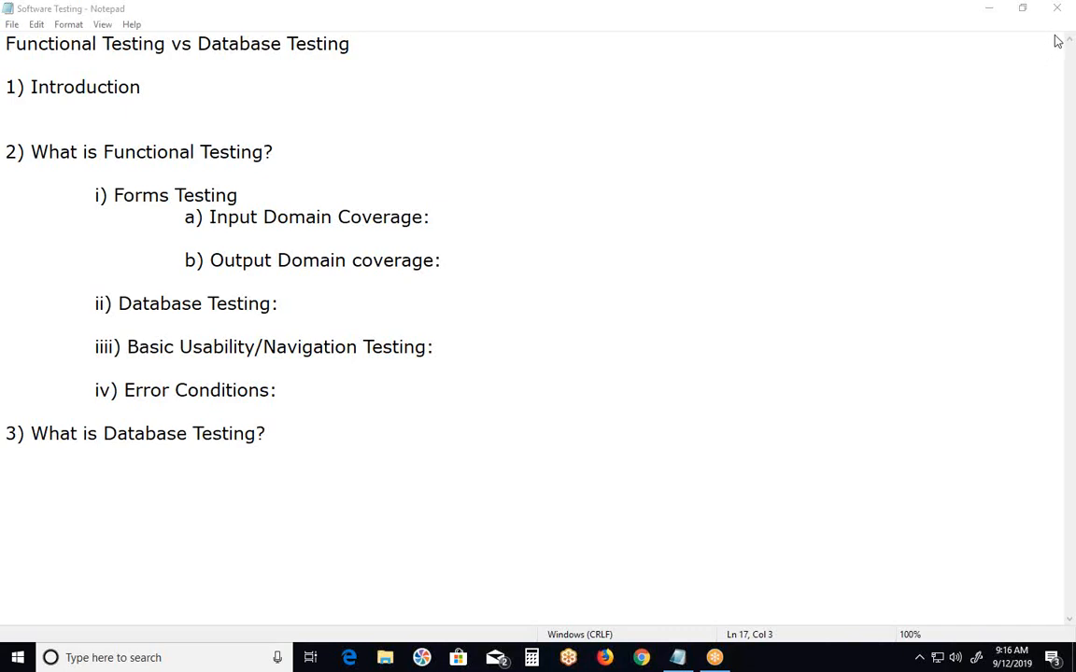
mouse_move(727, 485)
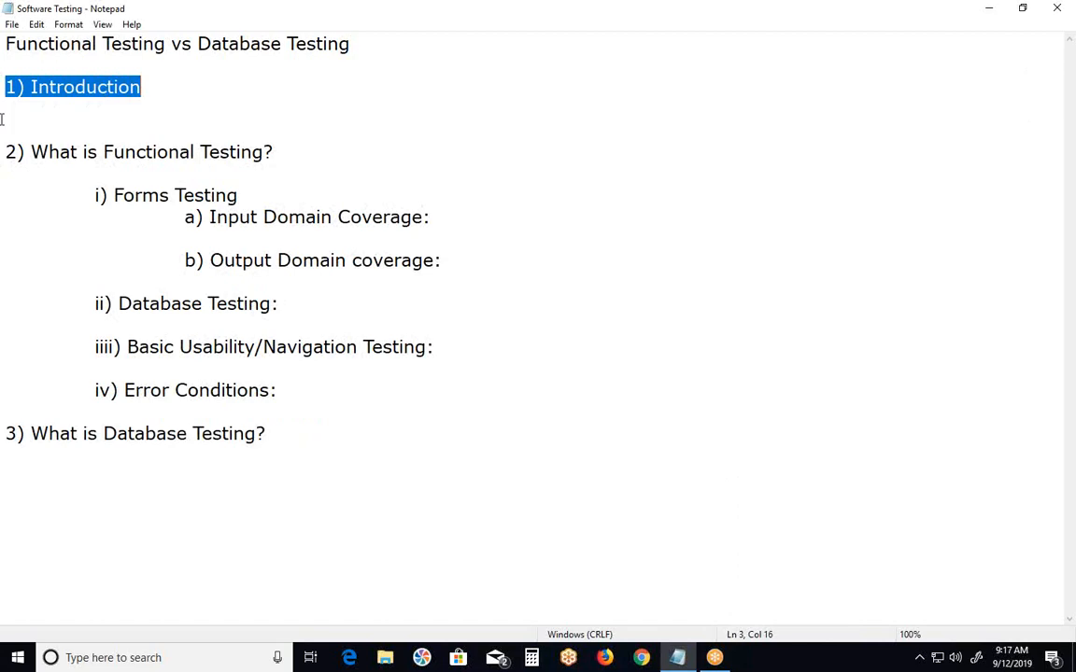
- Highlight the '2) What is Functional Testing?' heading, then the Forms Testing subtopic line
triple_click(138, 151)
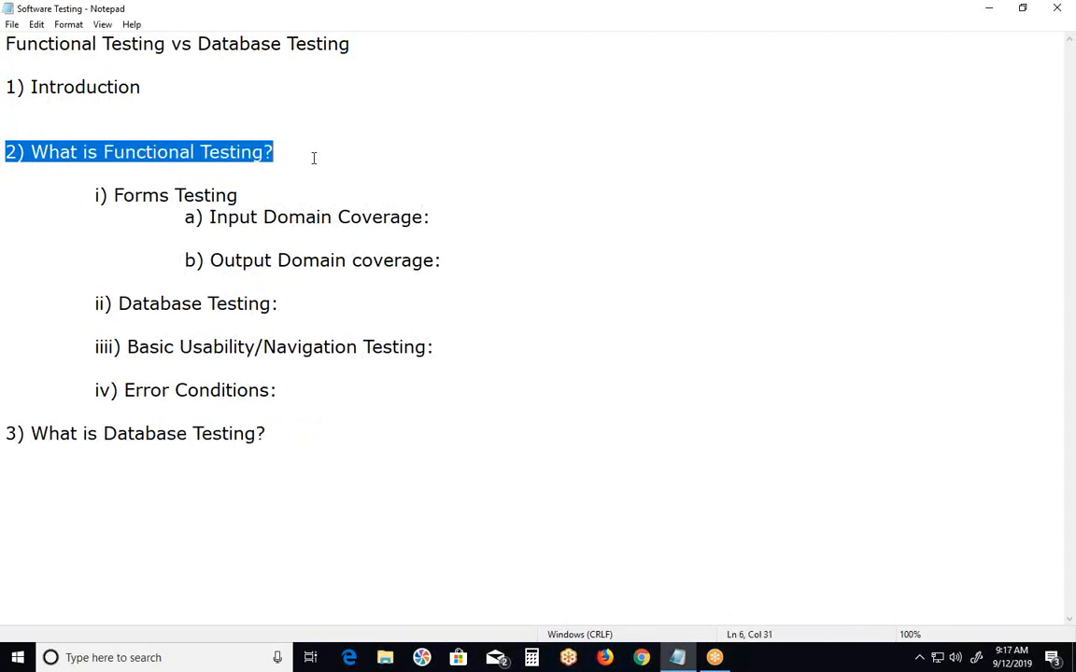
mouse_move(437, 329)
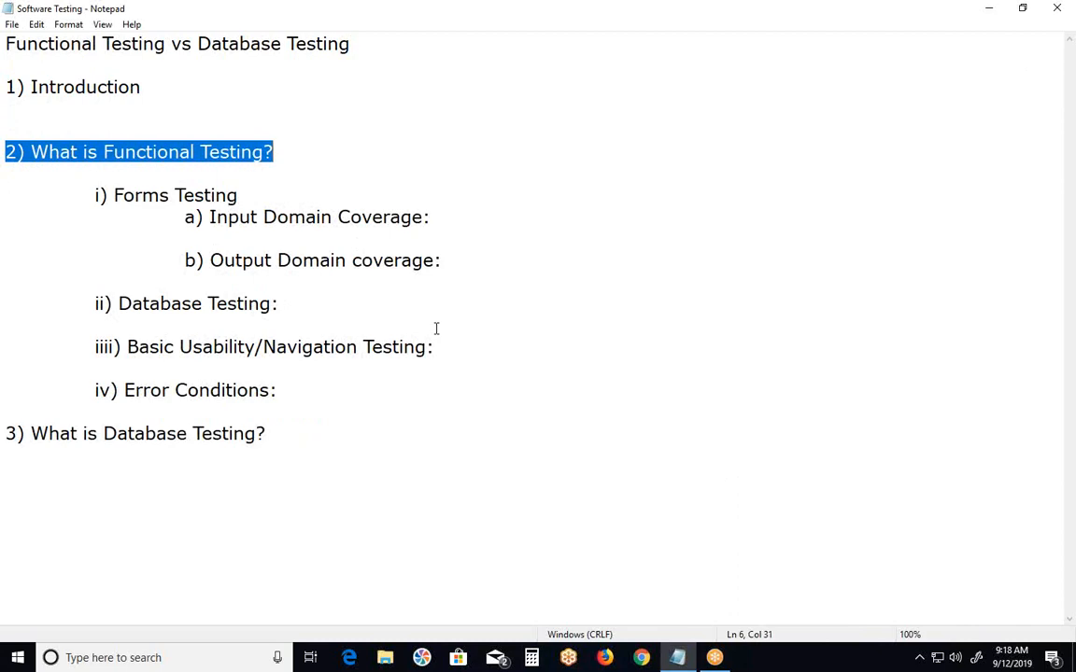
mouse_move(414, 314)
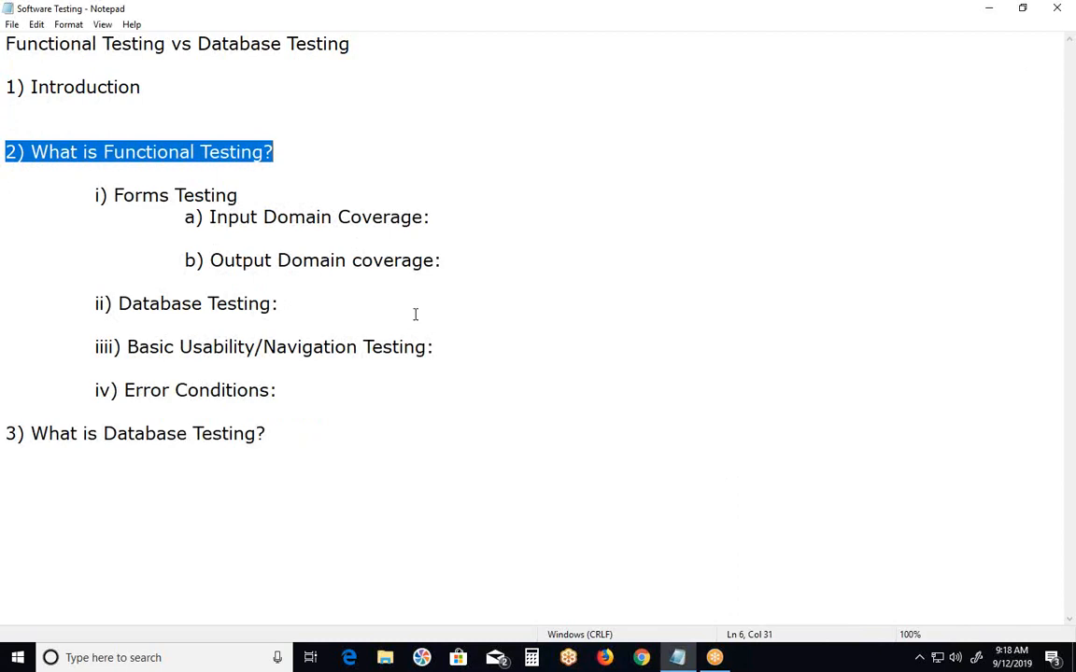
mouse_move(94, 205)
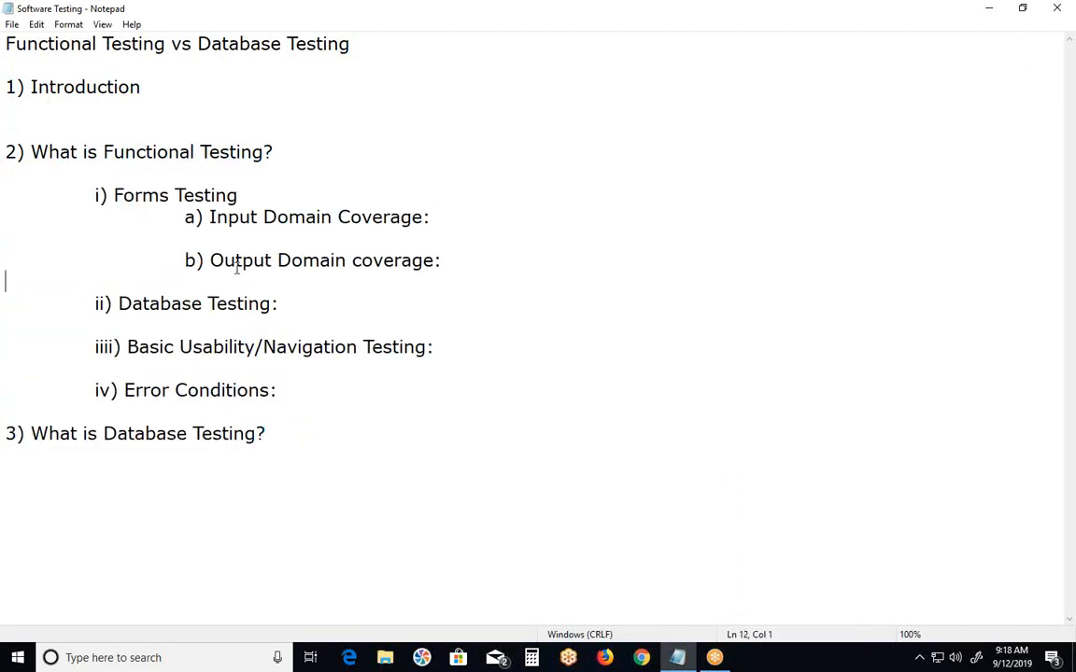
triple_click(164, 194)
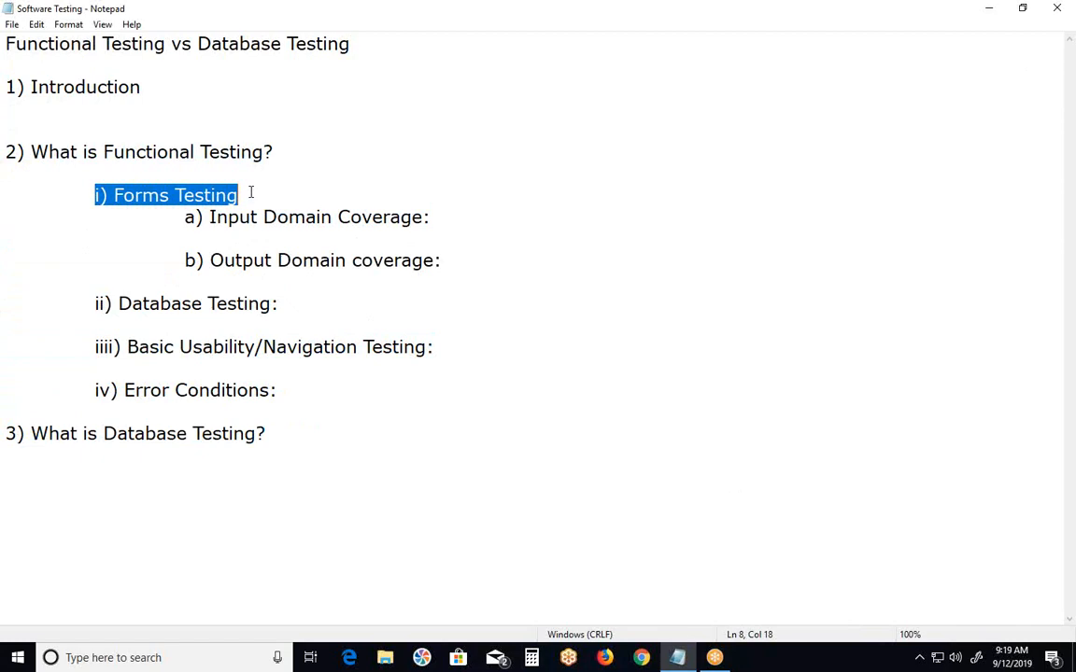
mouse_move(198, 213)
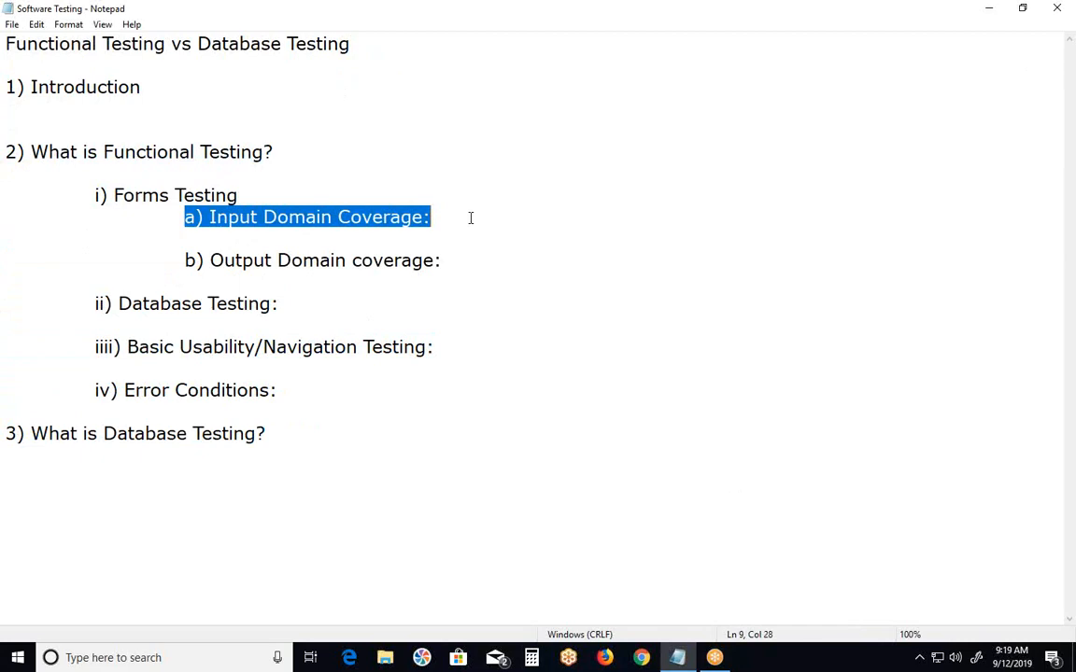
left_click(209, 260)
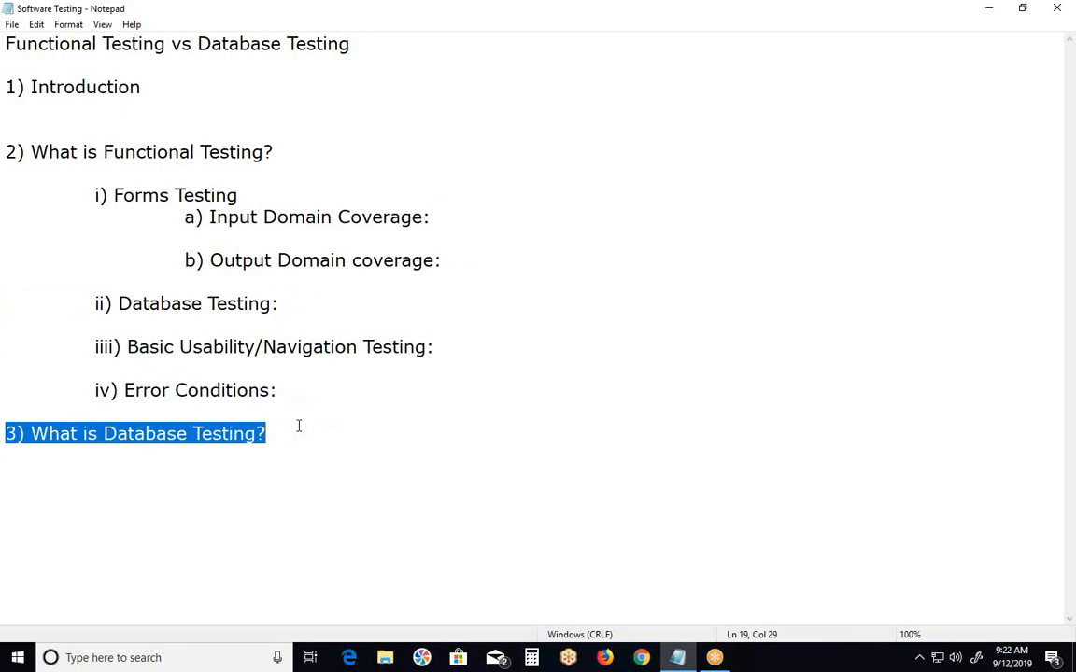
mouse_move(290, 457)
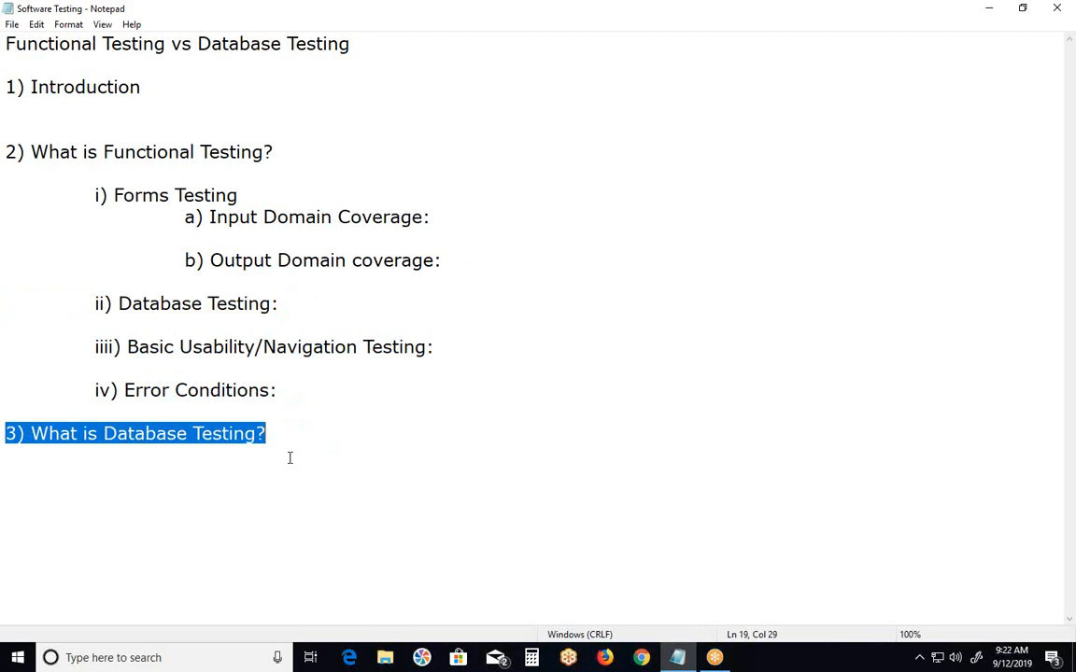
mouse_move(665, 34)
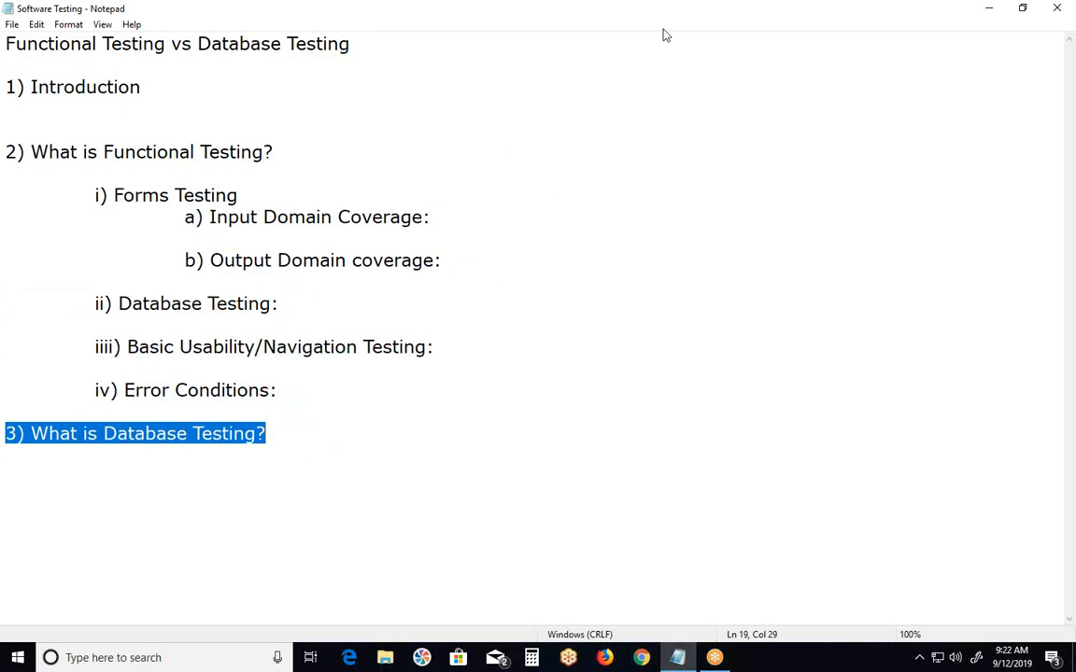